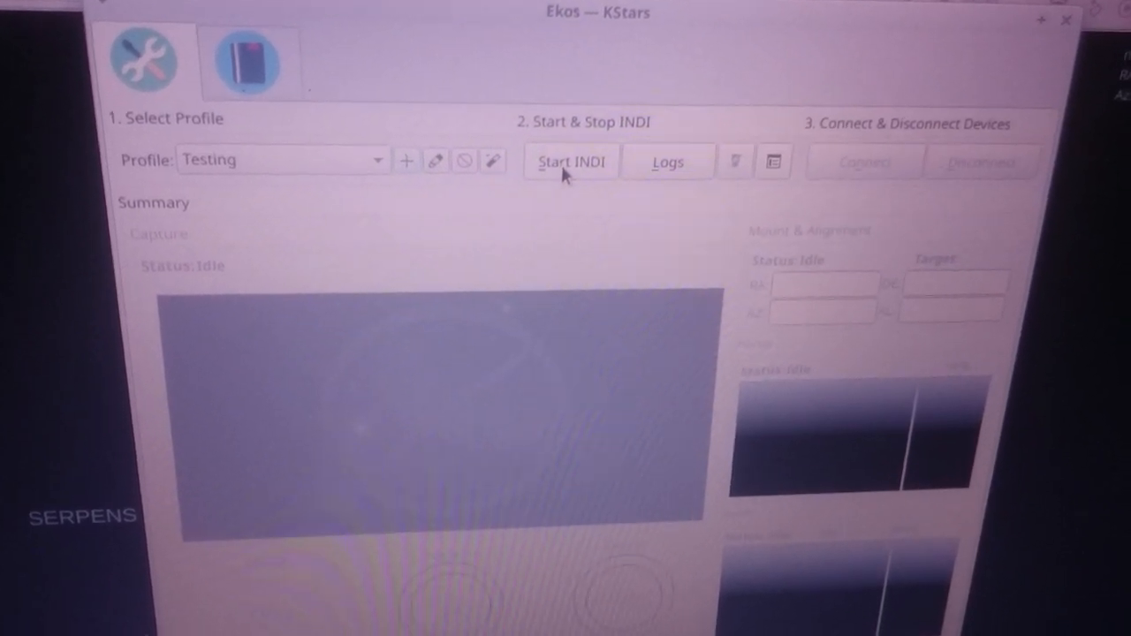
- Start INDI for the Testing profile, bringing up CCD Simulator and LX200 OnStep devices
{"action": "left_click", "coordinate": [571, 163]}
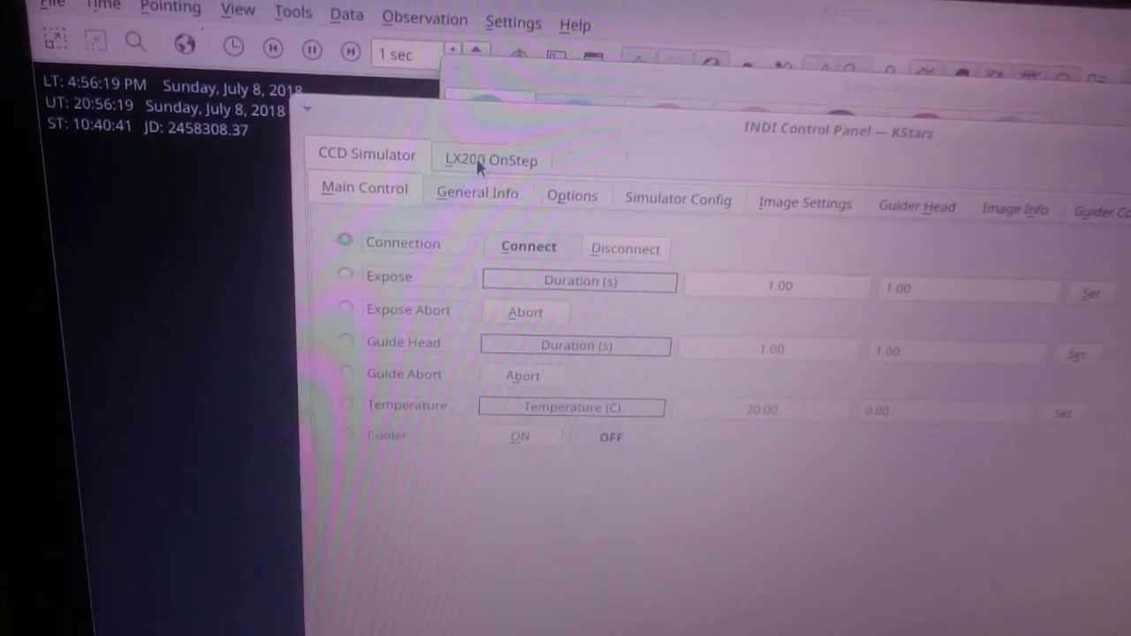
{"action": "left_click", "coordinate": [490, 159]}
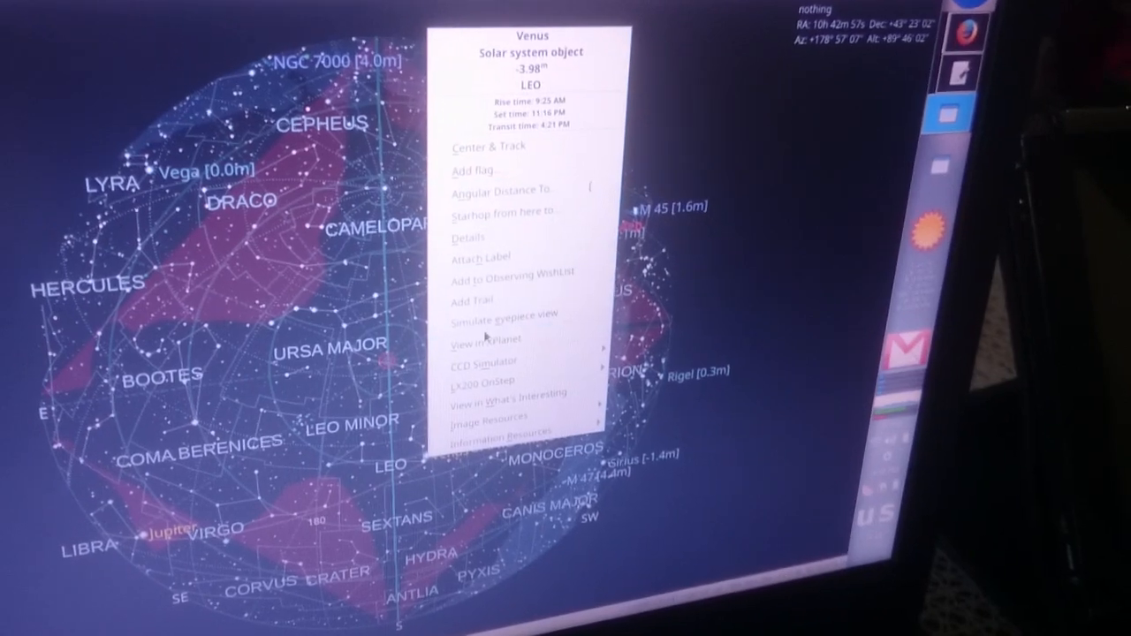
{"action": "mouse_move", "coordinate": [504, 380]}
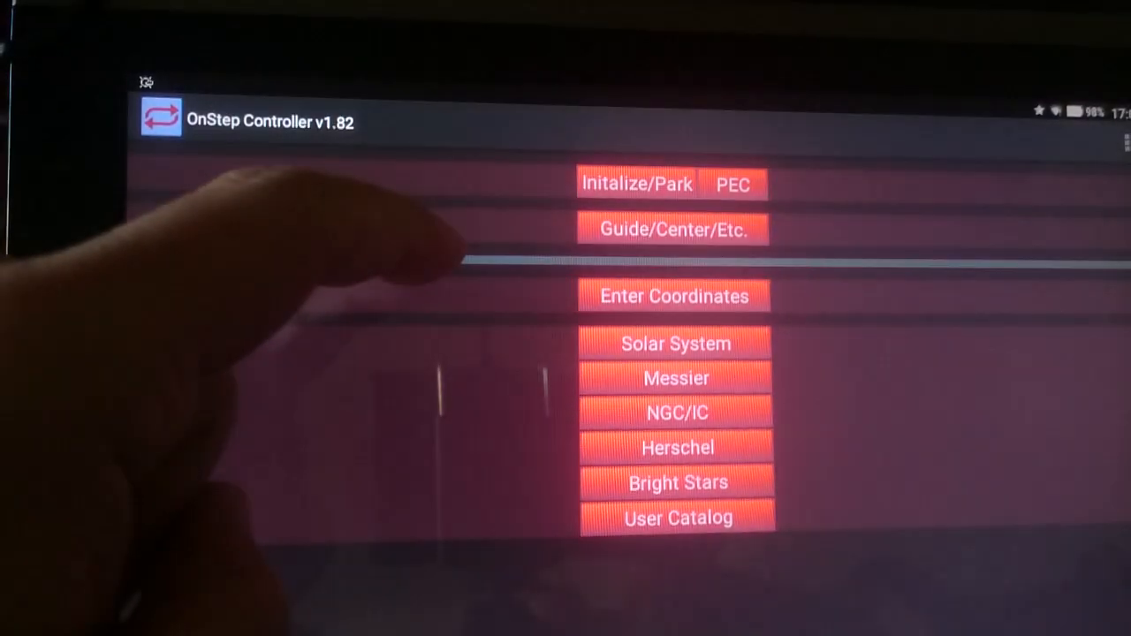
- Choose M44, the open cluster in Cancer, from the Messier catalog for GOTO
{"action": "left_click", "coordinate": [636, 184]}
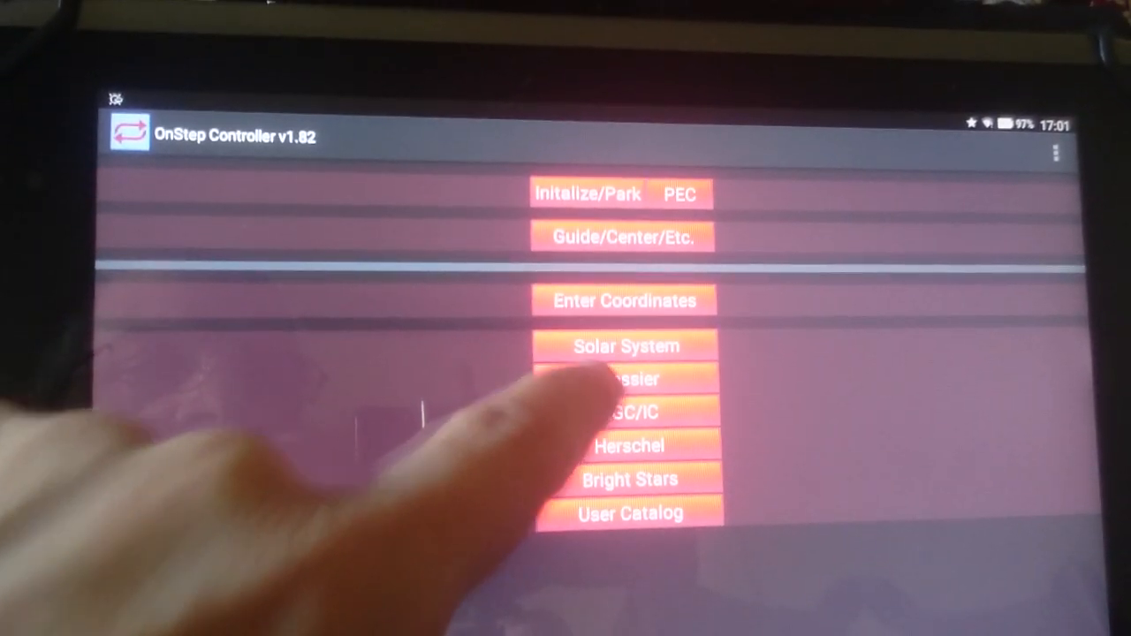
{"action": "left_click", "coordinate": [626, 378]}
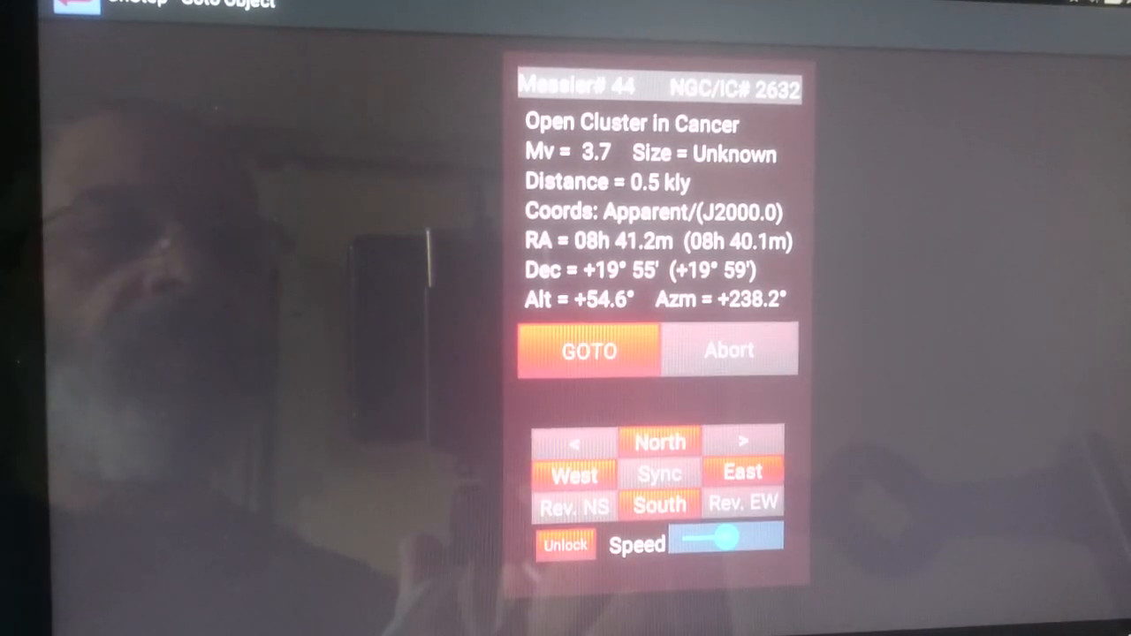
{"action": "left_click", "coordinate": [587, 369]}
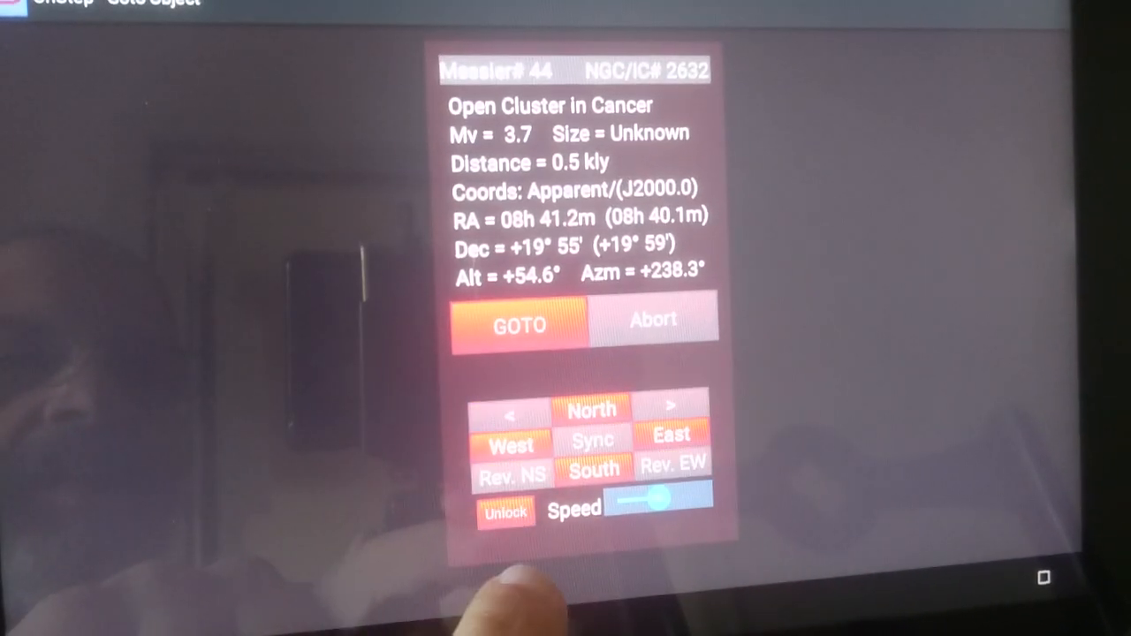
{"action": "left_click", "coordinate": [505, 510]}
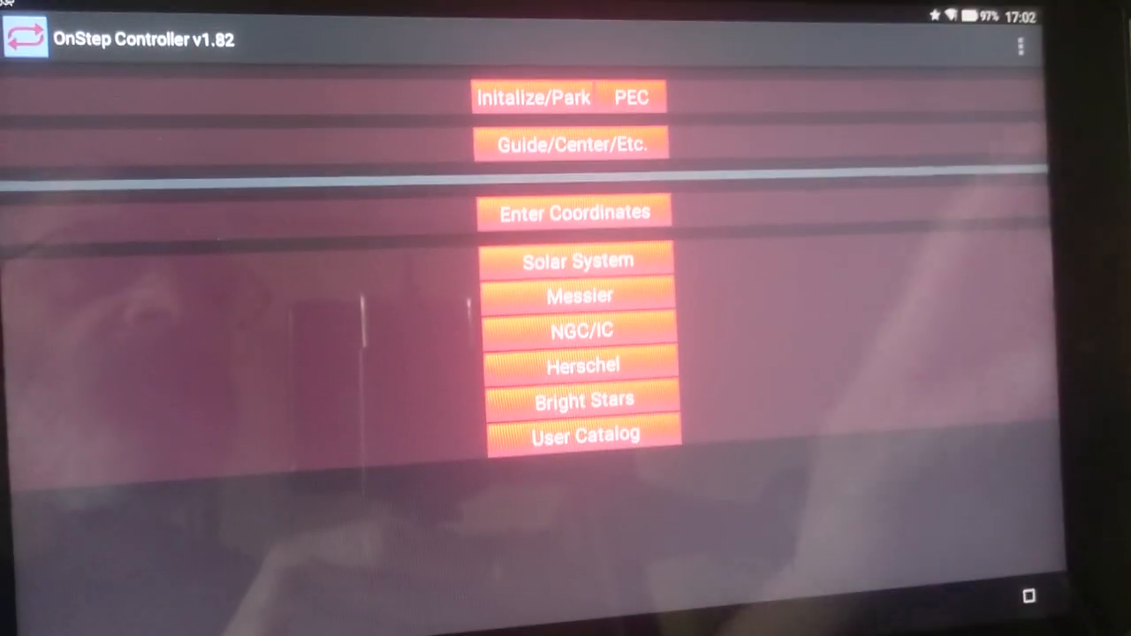
- Bring up the OnStep Controller settings menu with Tracking, Site Selection and Goto Speed
{"action": "left_click", "coordinate": [1021, 46]}
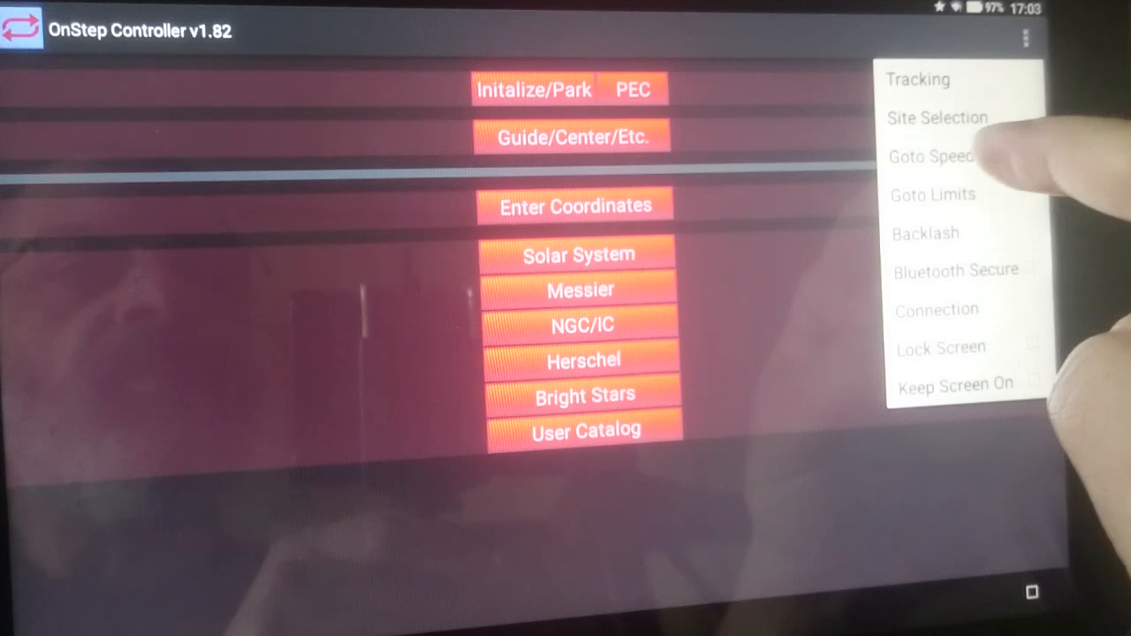
- Reset the maximum goto rate to default speed, then make it 1.5x slower
{"action": "left_click", "coordinate": [929, 155]}
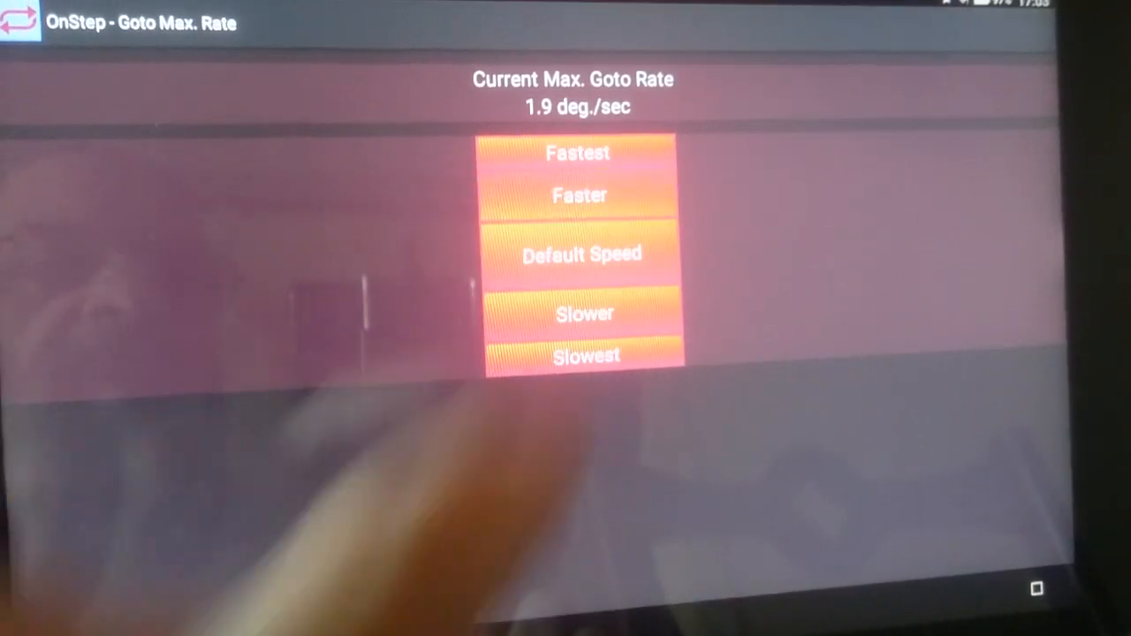
{"action": "left_click", "coordinate": [580, 194]}
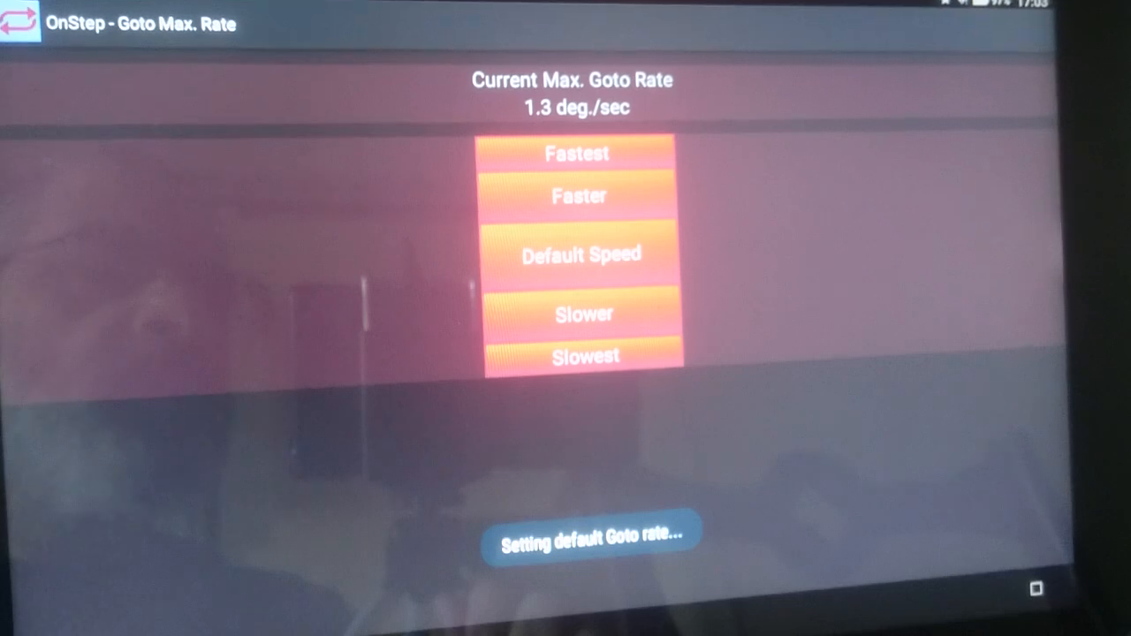
{"action": "left_click", "coordinate": [584, 315]}
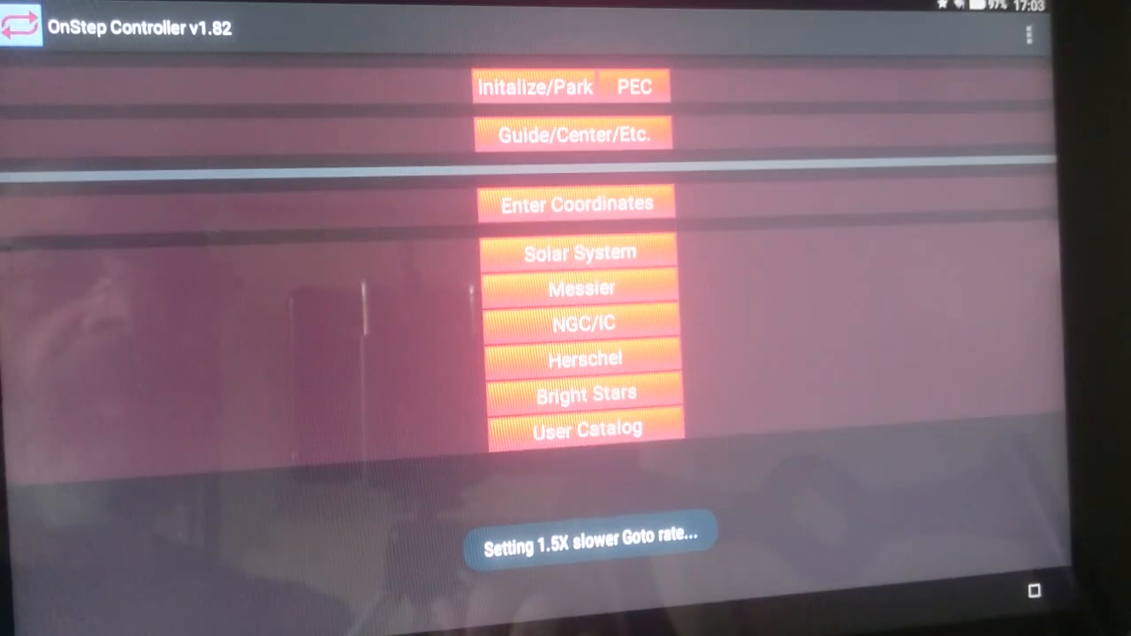
- Return to the settings menu listing Tracking, Goto Speed, Backlash and other options
{"action": "left_click", "coordinate": [1028, 32]}
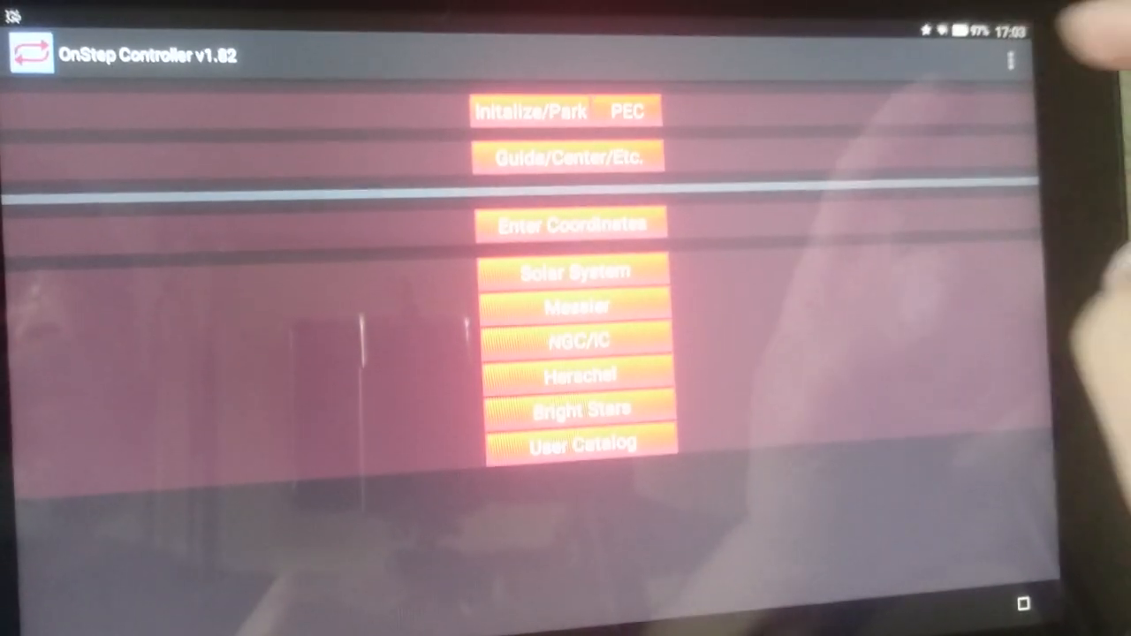
{"action": "left_click", "coordinate": [1007, 55]}
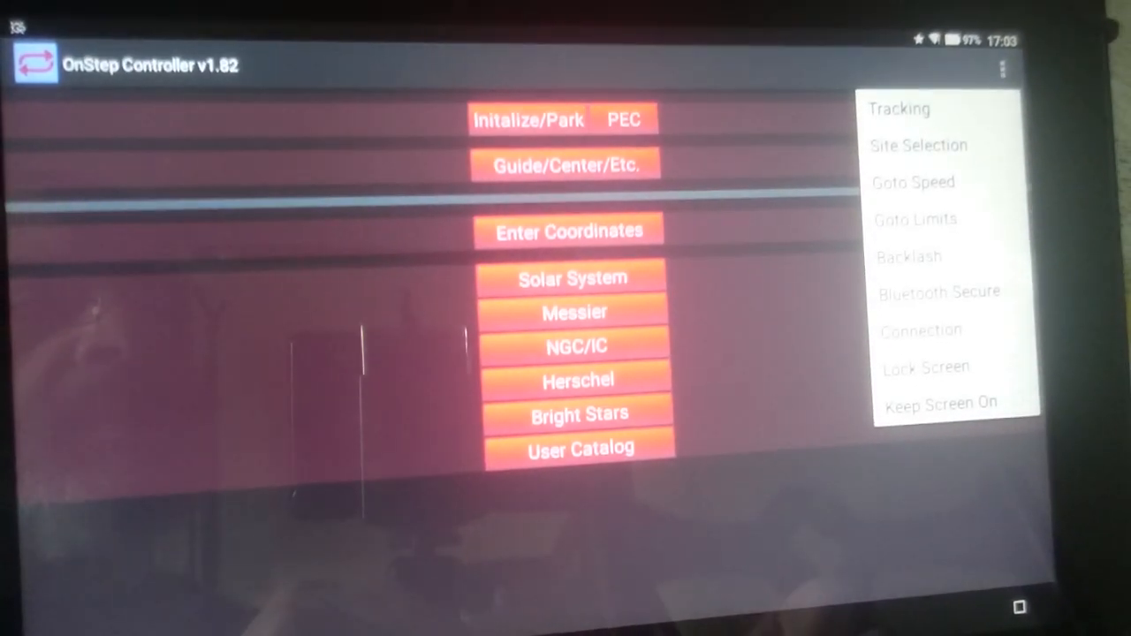